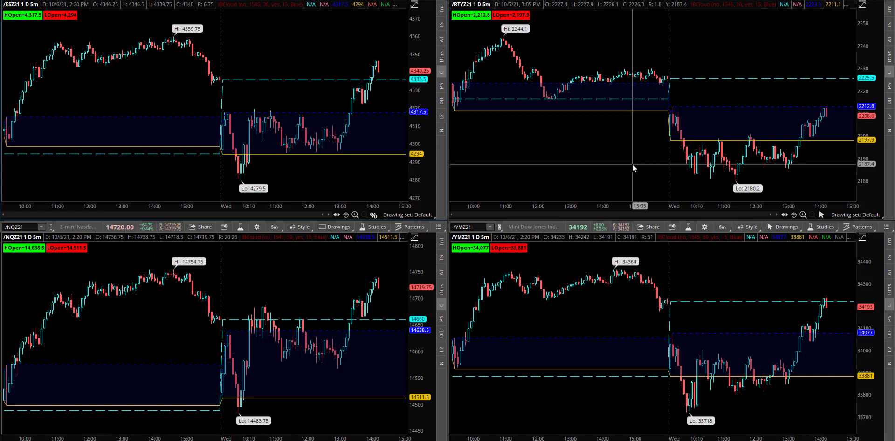
{"action": "mouse_move", "coordinate": [264, 213]}
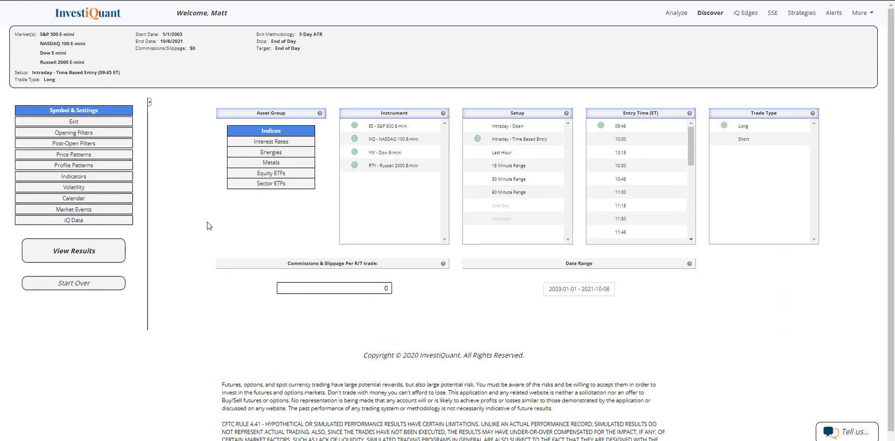
Step: Set the timed long entry to 15:00 ET and bring up the opening filters
{"action": "left_click", "coordinate": [393, 165]}
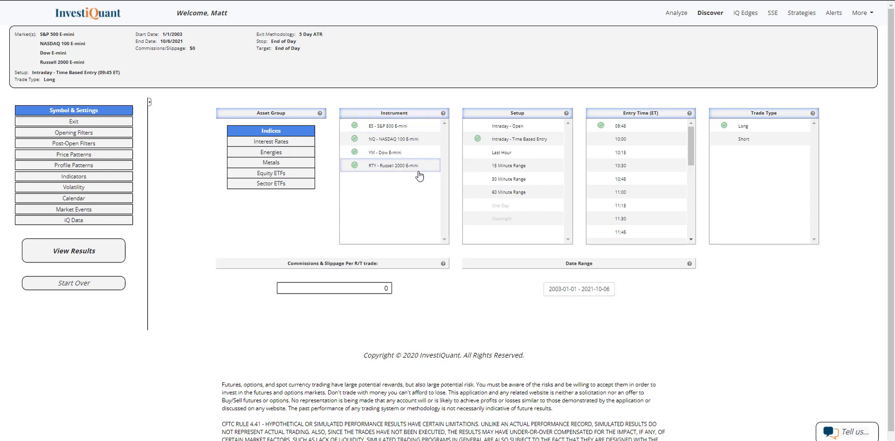
{"action": "scroll", "scroll_direction": "down", "scroll_amount": 3}
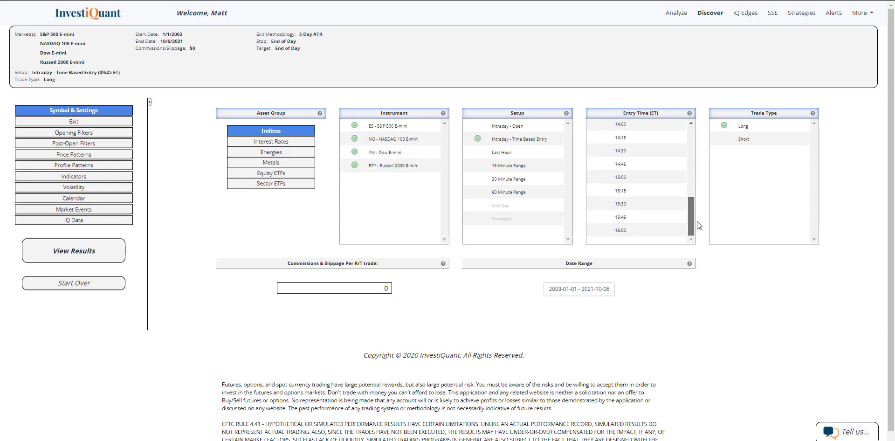
{"action": "left_click", "coordinate": [620, 177]}
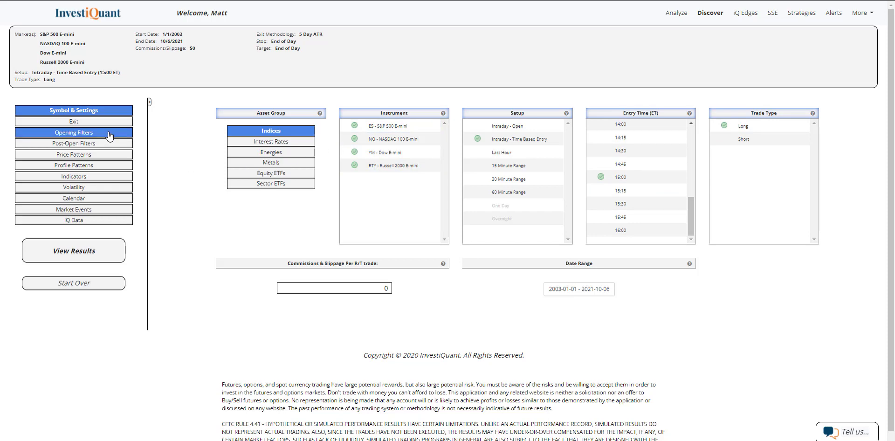
{"action": "left_click", "coordinate": [72, 132]}
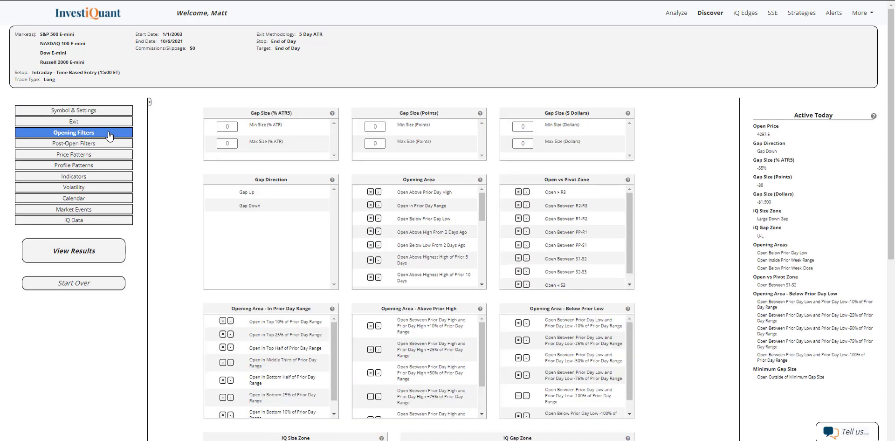
Step: Require days opening below the prior day low, then move to the post-open filters
{"action": "left_click", "coordinate": [370, 218]}
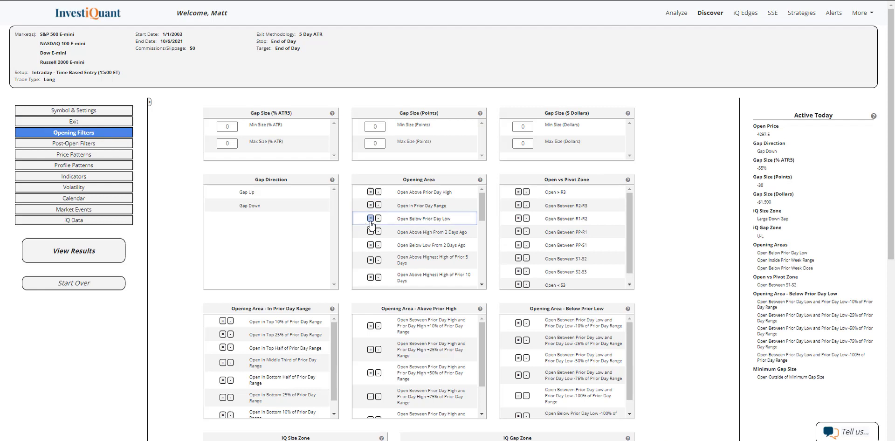
{"action": "left_click", "coordinate": [370, 218]}
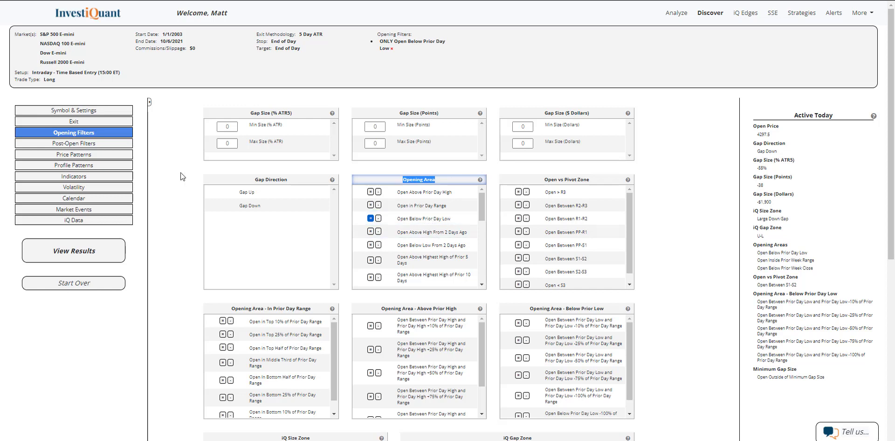
{"action": "mouse_move", "coordinate": [72, 143]}
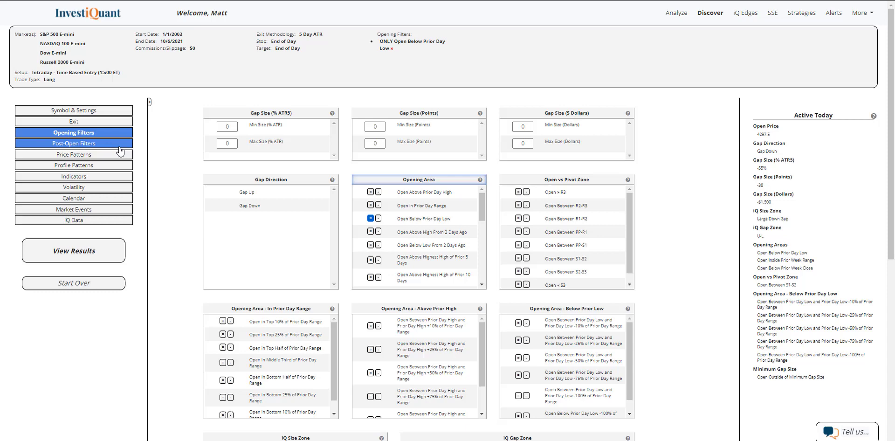
{"action": "left_click", "coordinate": [72, 144]}
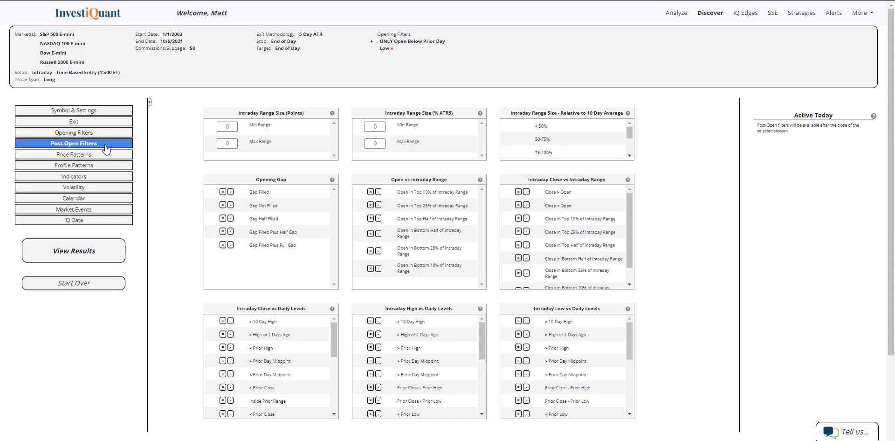
Step: Require an intraday range of at least 90% of the 5-day ATR
{"action": "left_click", "coordinate": [375, 126]}
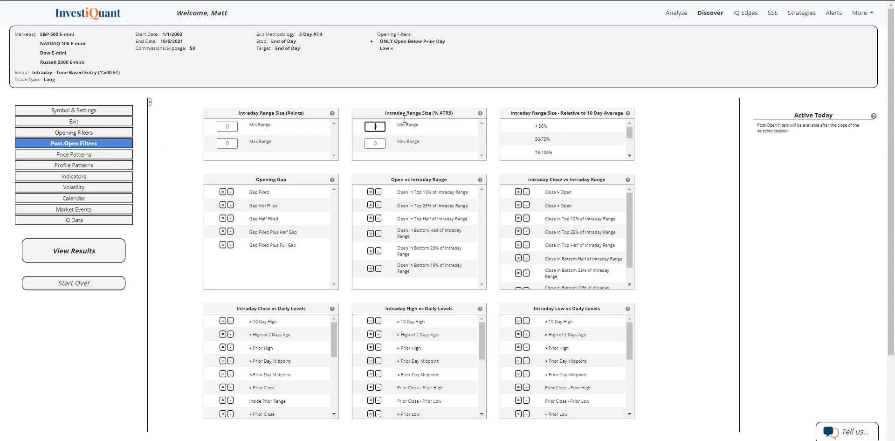
{"action": "type", "text": "90"}
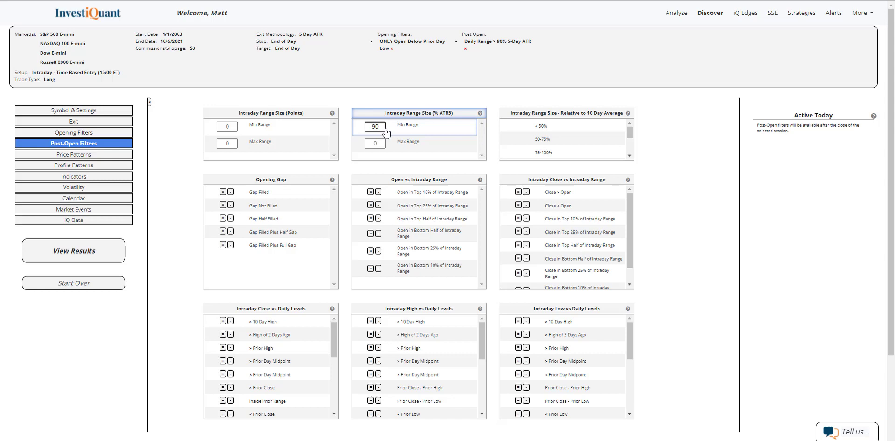
{"action": "left_click", "coordinate": [375, 126]}
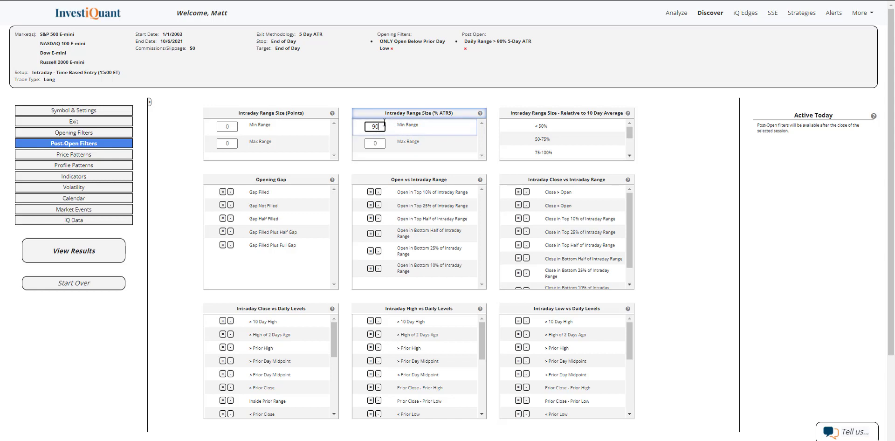
{"action": "mouse_move", "coordinate": [397, 102]}
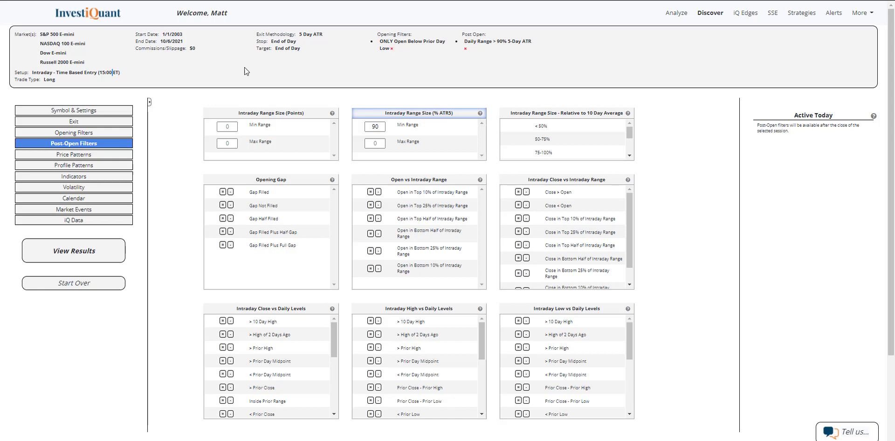
{"action": "mouse_move", "coordinate": [398, 68]}
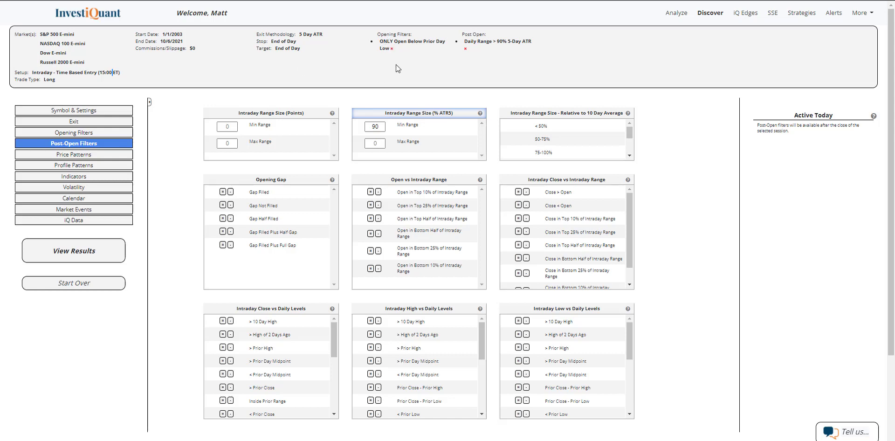
{"action": "mouse_move", "coordinate": [237, 311]}
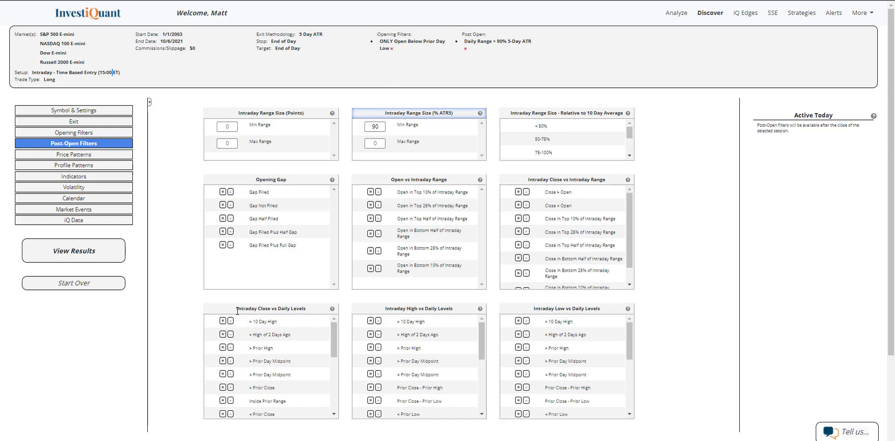
Step: Require the close above the prior close and move on to the indicator filters
{"action": "double_click", "coordinate": [270, 307]}
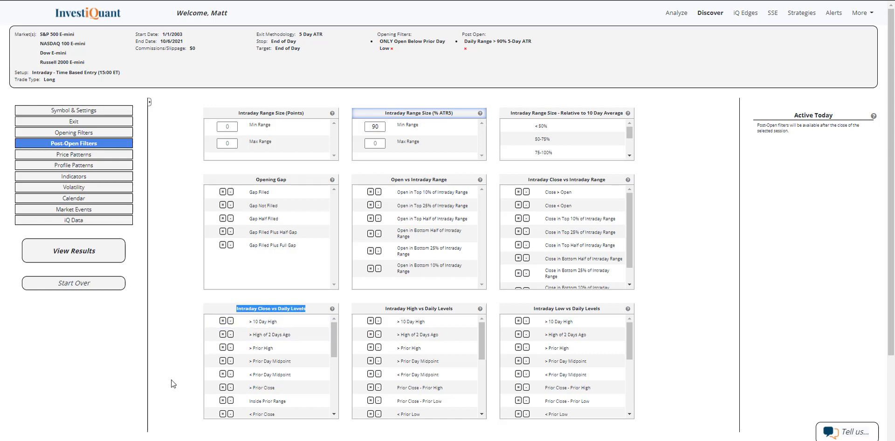
{"action": "left_click", "coordinate": [222, 386]}
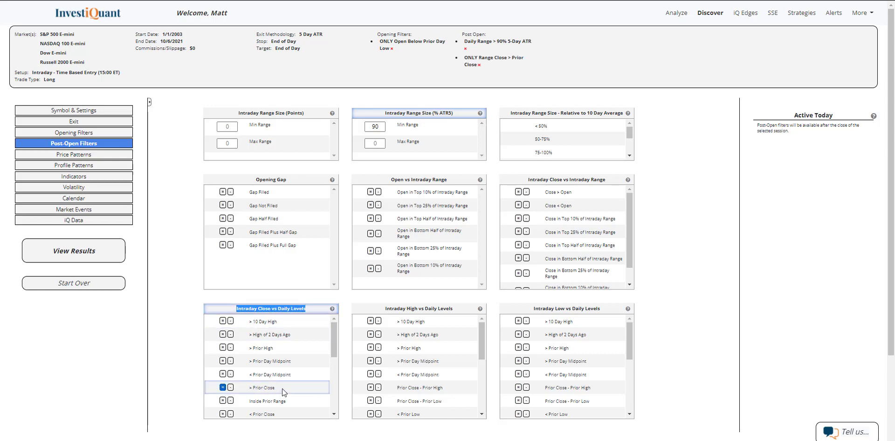
{"action": "left_click", "coordinate": [73, 175]}
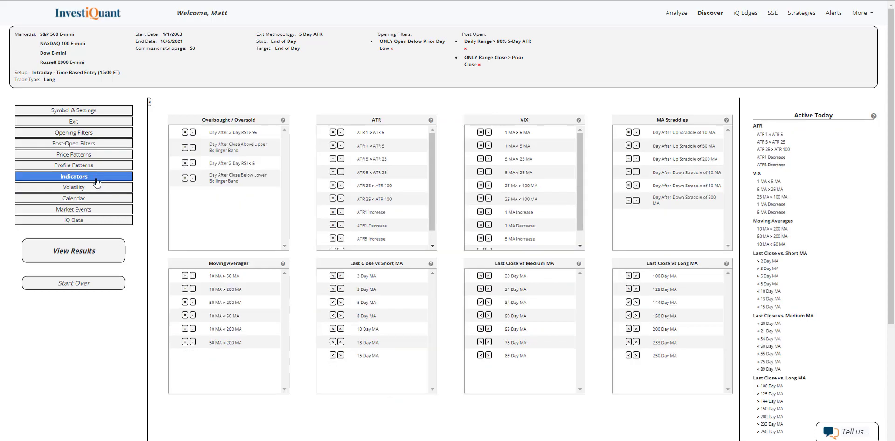
Step: Require the last close below the 10-day MA and above the 200-day MA
{"action": "left_click", "coordinate": [332, 328]}
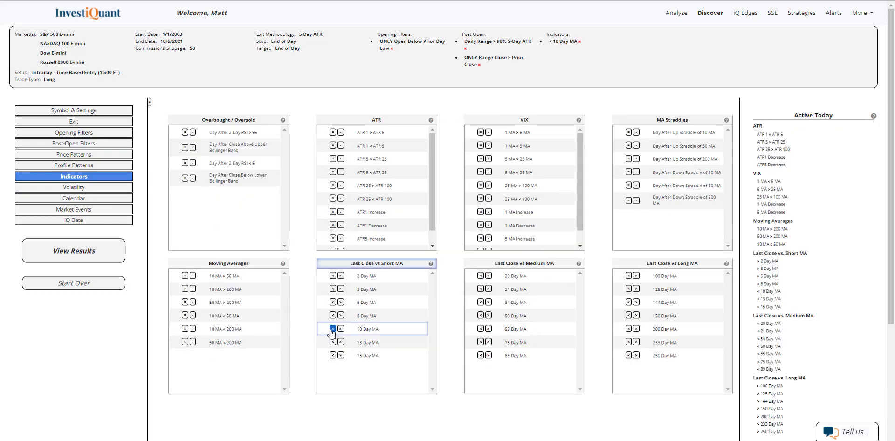
{"action": "left_click", "coordinate": [73, 251]}
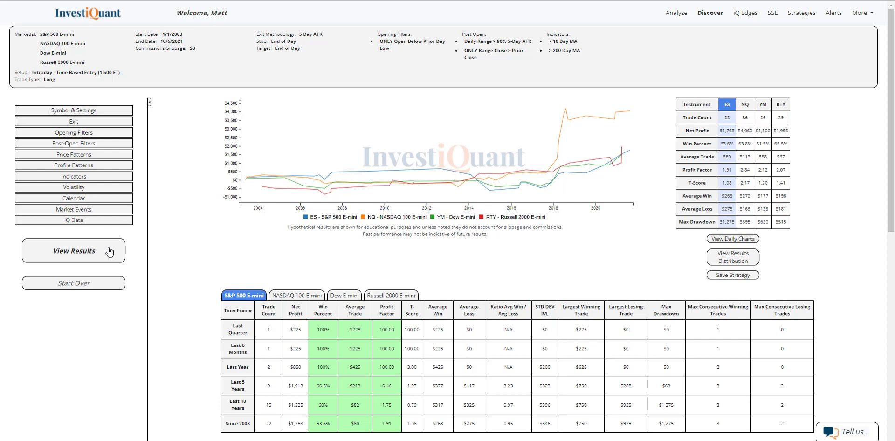
{"action": "mouse_move", "coordinate": [714, 148]}
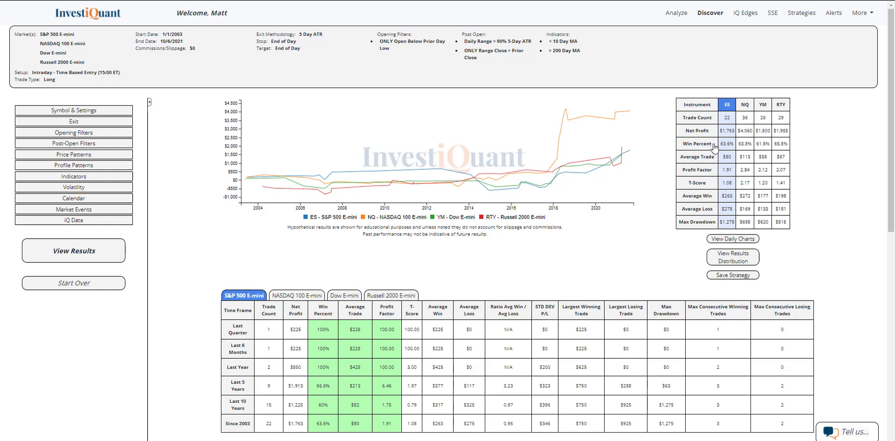
Step: Review the equity curves and summary stats for ES, NQ, YM and RTY
{"action": "left_click_drag", "start_coordinate": [721, 143], "coordinate": [750, 143]}
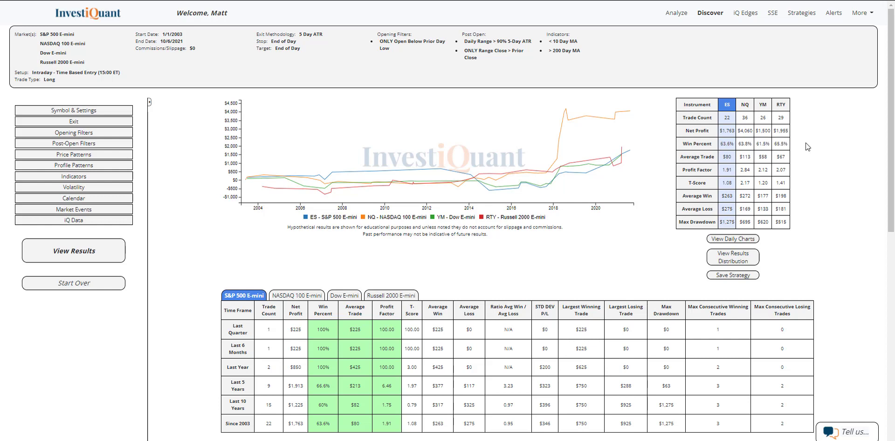
{"action": "mouse_move", "coordinate": [722, 217]}
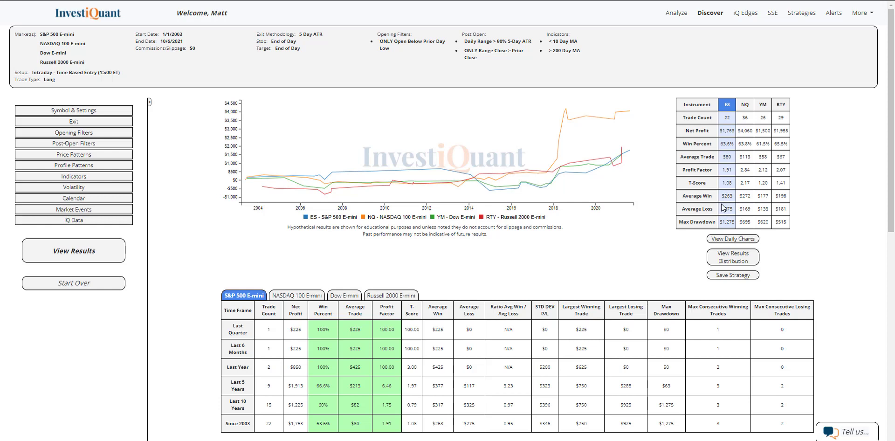
{"action": "mouse_move", "coordinate": [749, 196]}
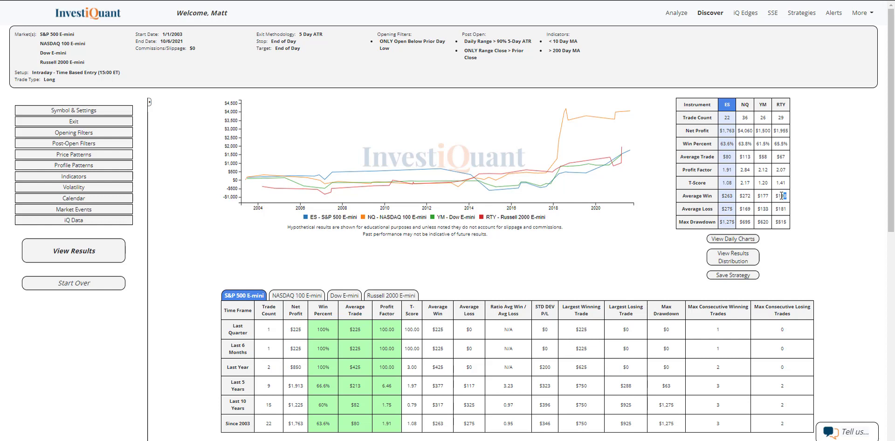
{"action": "mouse_move", "coordinate": [786, 198]}
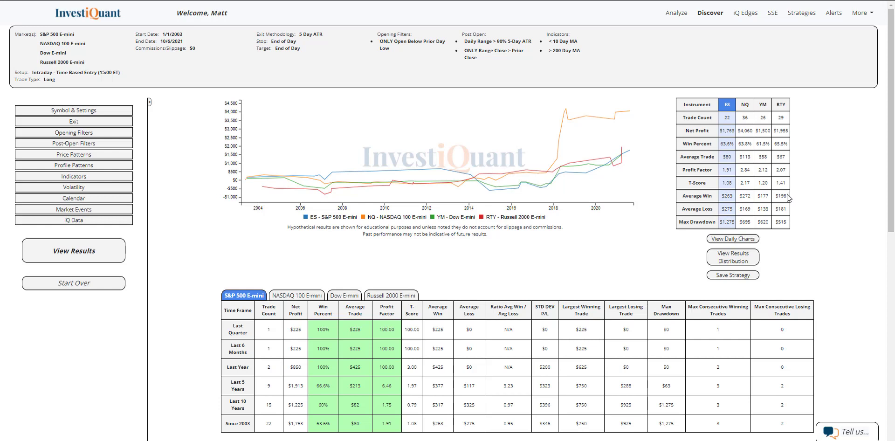
{"action": "mouse_move", "coordinate": [792, 183]}
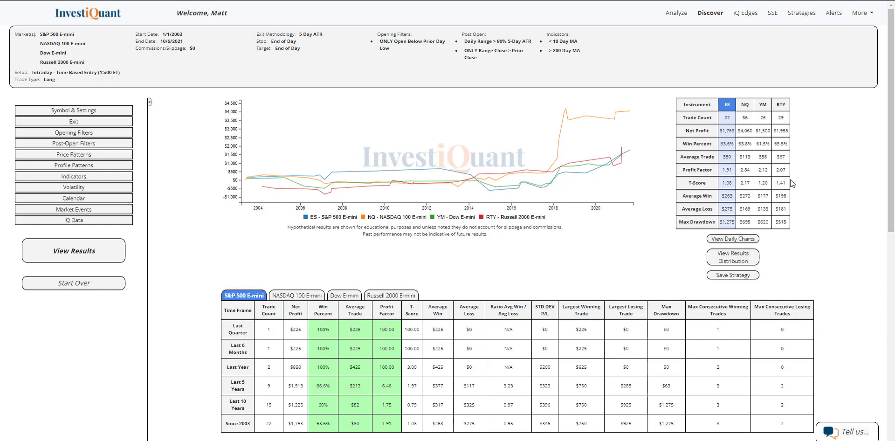
{"action": "mouse_move", "coordinate": [837, 251]}
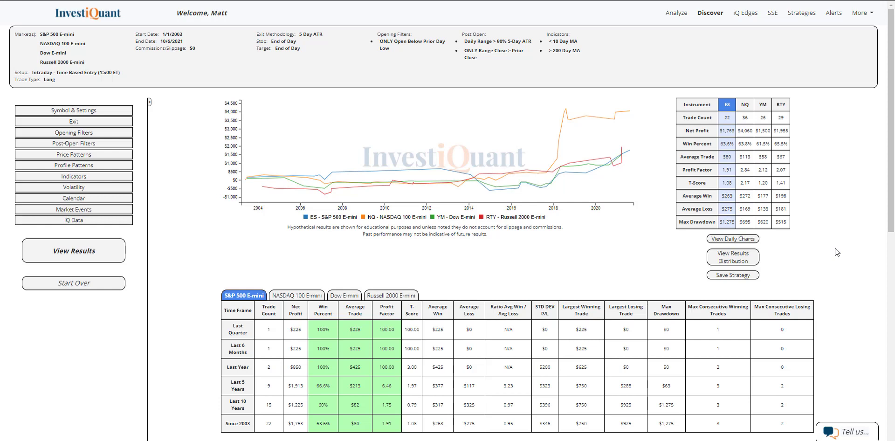
{"action": "mouse_move", "coordinate": [807, 243]}
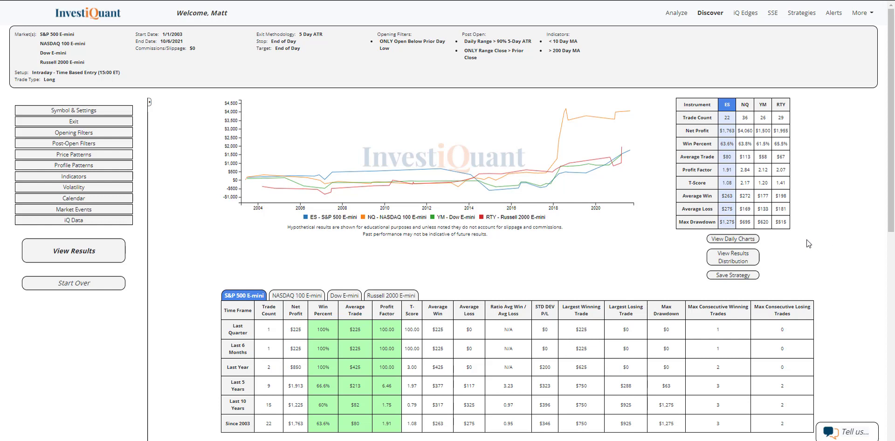
{"action": "mouse_move", "coordinate": [194, 202]}
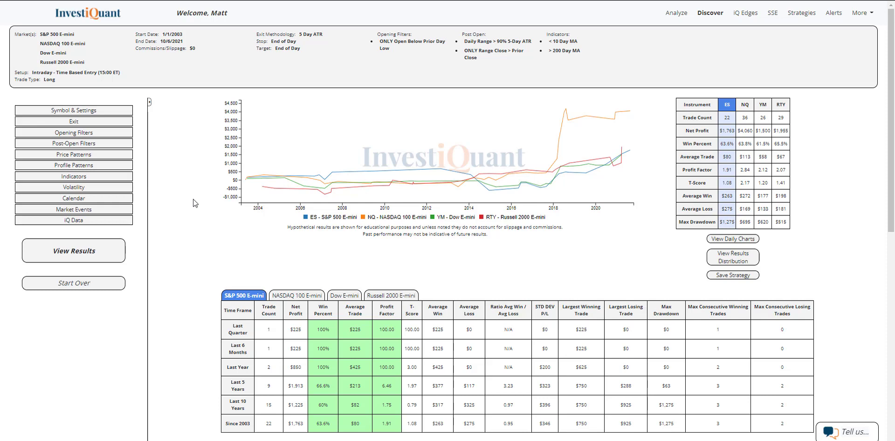